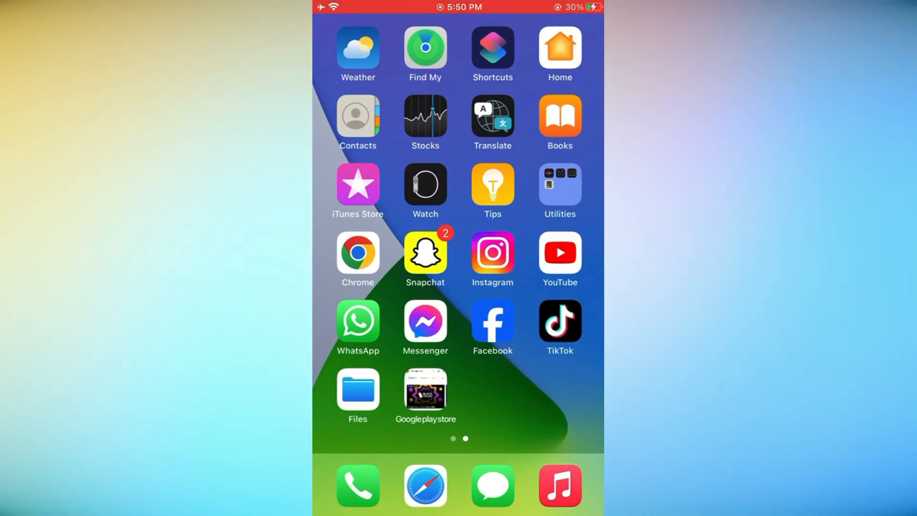
Step: Find Shortcuts by searching 'Sho' in the App Library and launch it
scroll("left", 3)
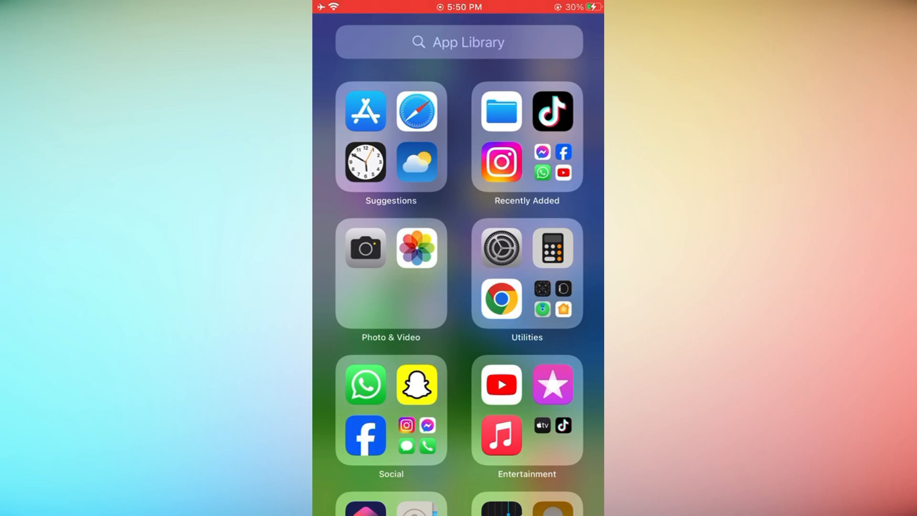
left_click(459, 41)
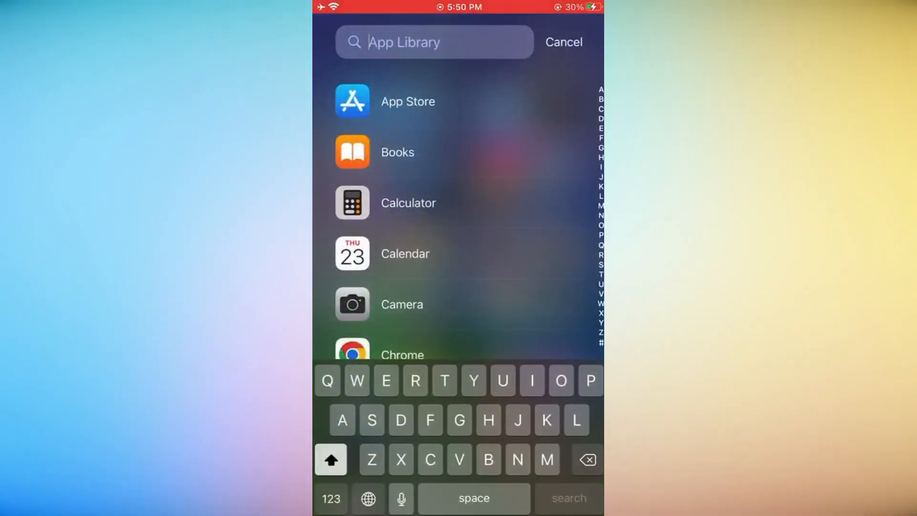
type("Sho")
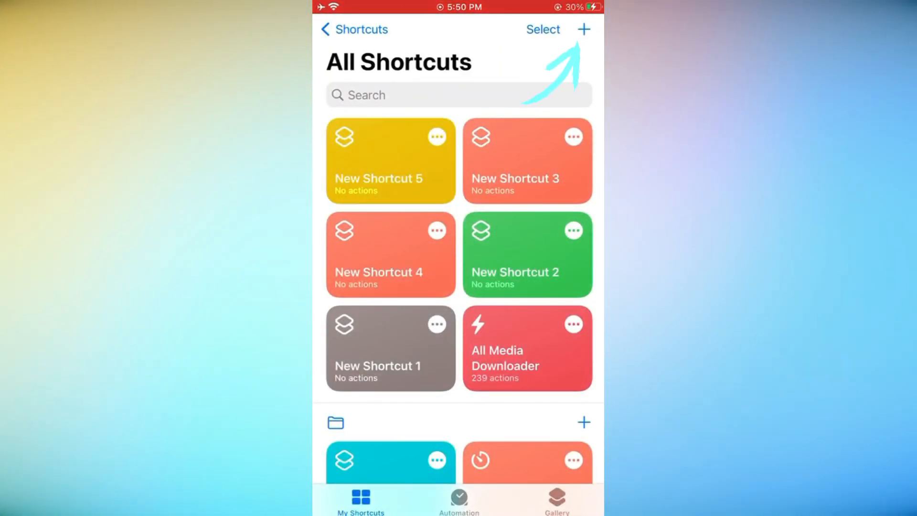
Step: Create a shortcut named 'Files' and add a File action found by searching 'File'
left_click(583, 29)
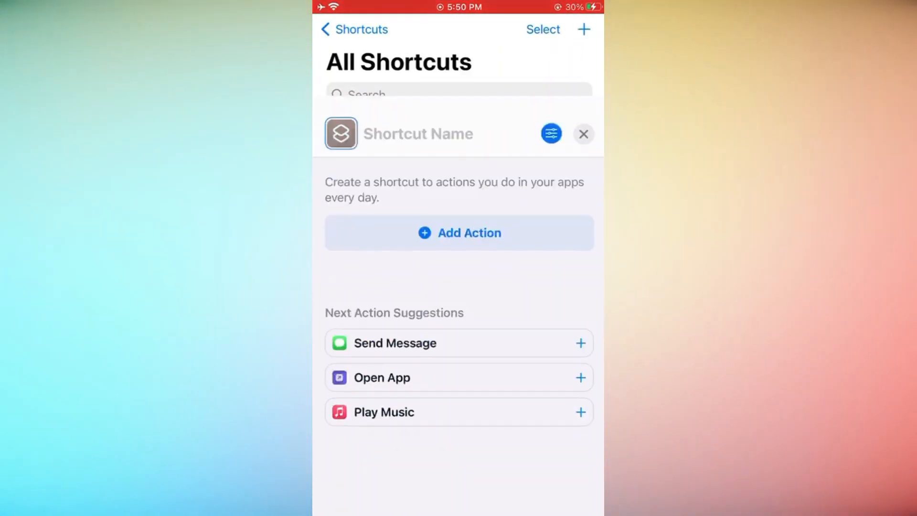
left_click(417, 134)
type("Files")
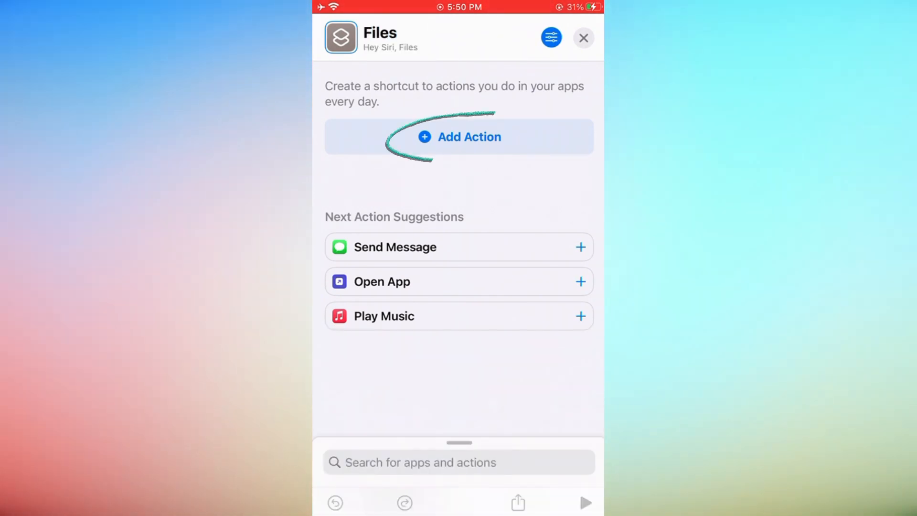
left_click(458, 136)
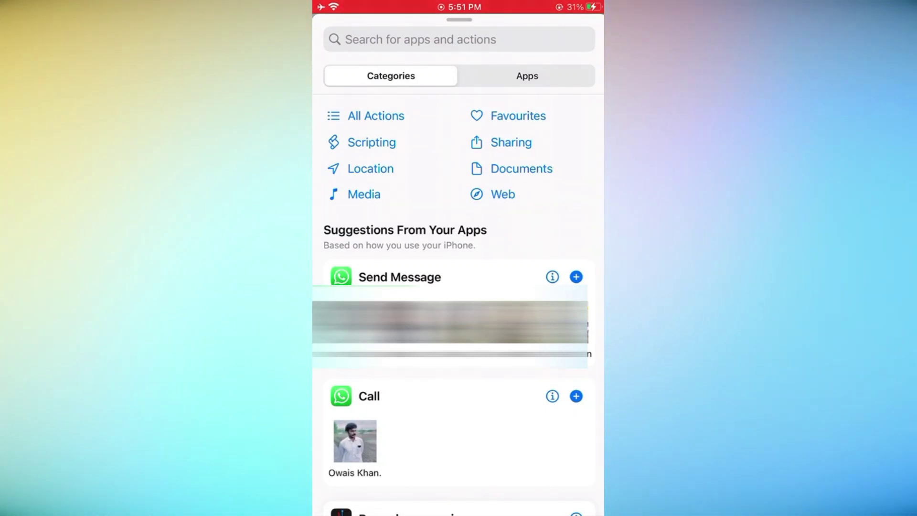
type("Fi")
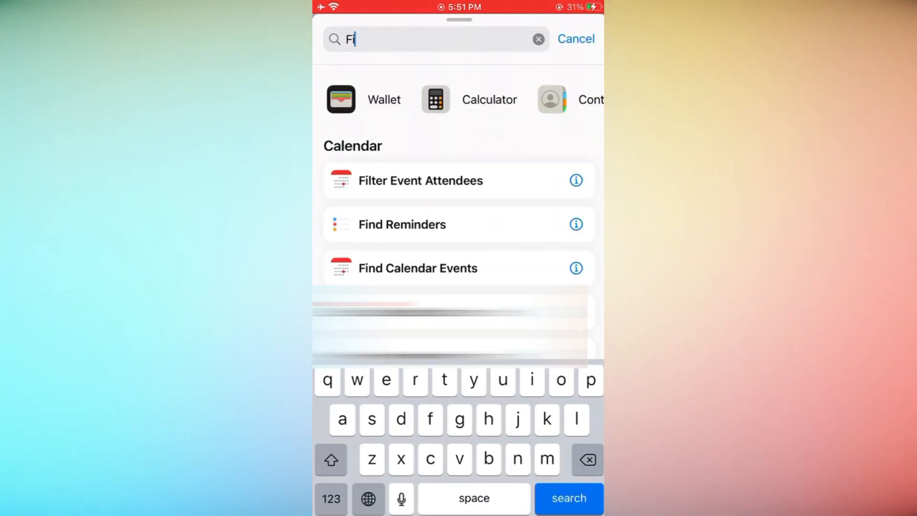
type("le")
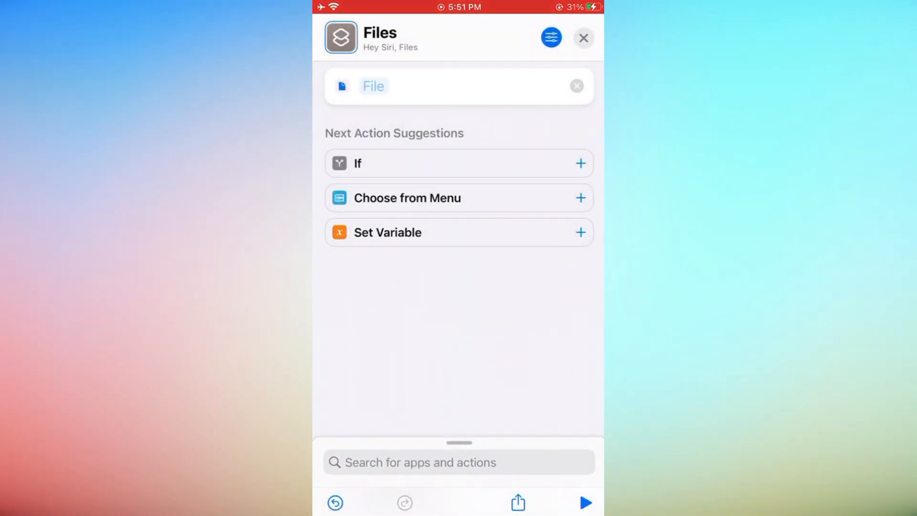
Step: Set the File action's file to broken-glass-texture from Recents
left_click(459, 86)
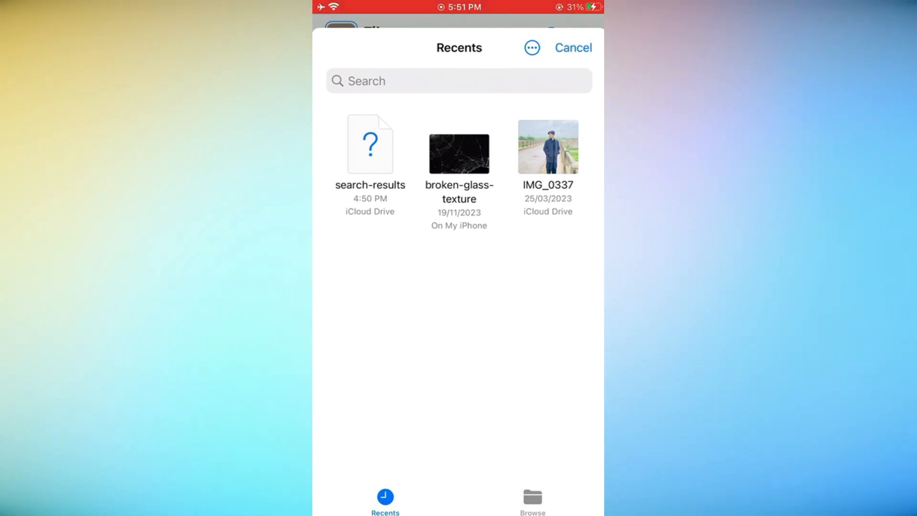
left_click(458, 146)
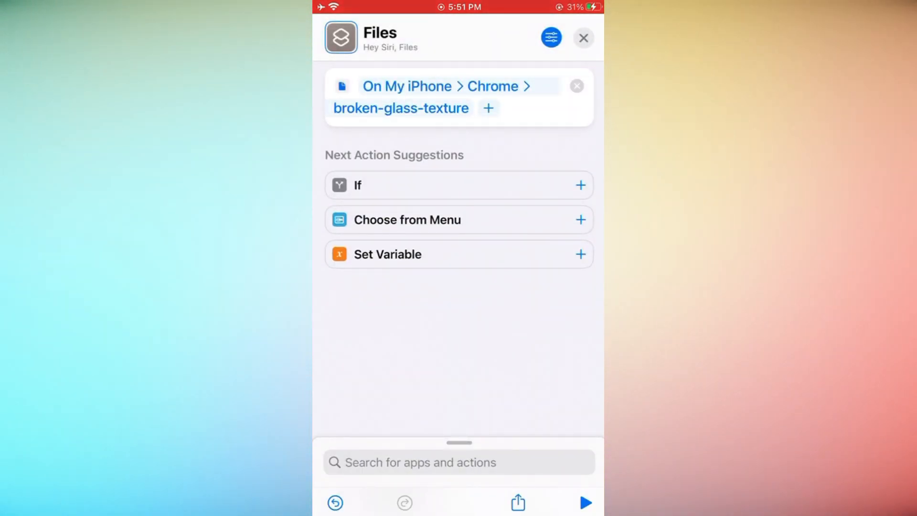
left_click(401, 107)
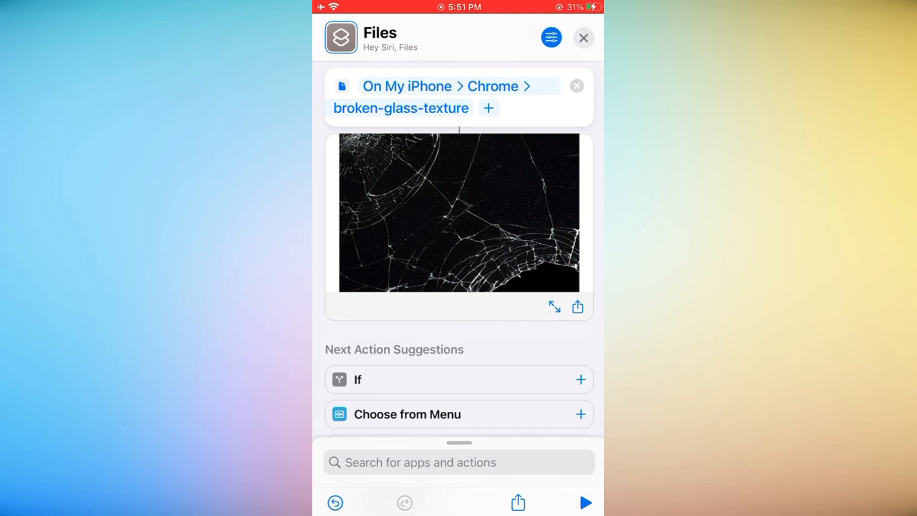
Step: Run the Files shortcut, allow file access, and swipe through both extracted image previews
left_click(585, 502)
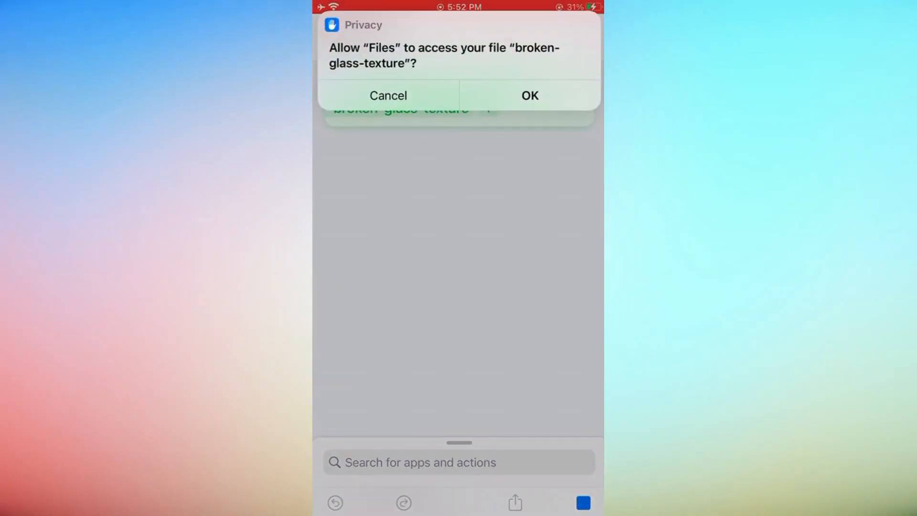
left_click(528, 95)
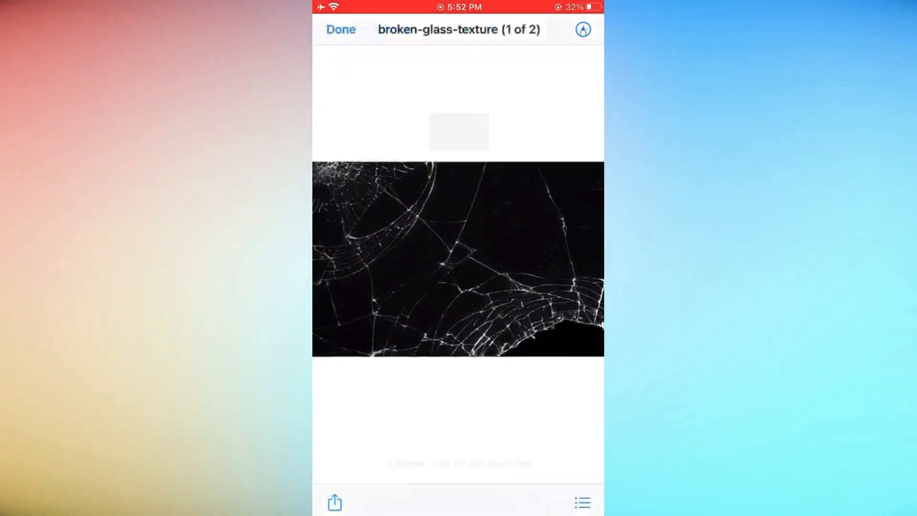
scroll("left", 3)
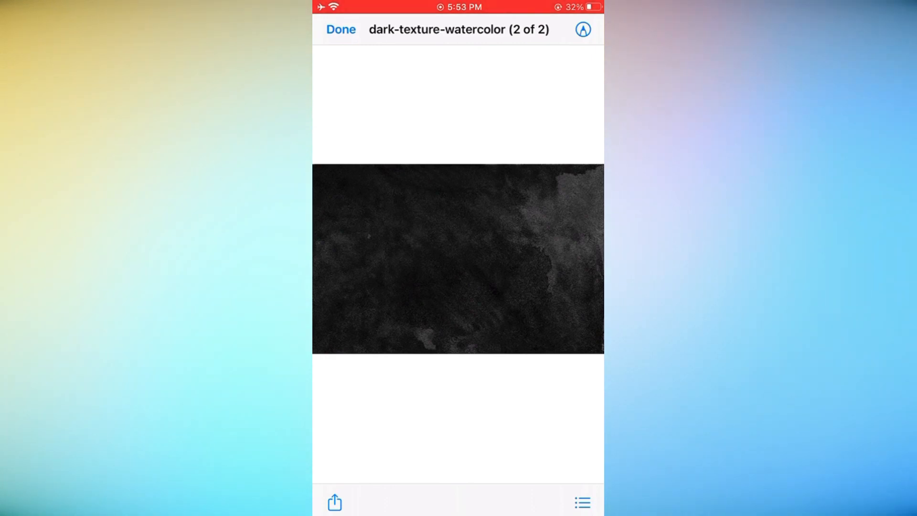
left_click(340, 29)
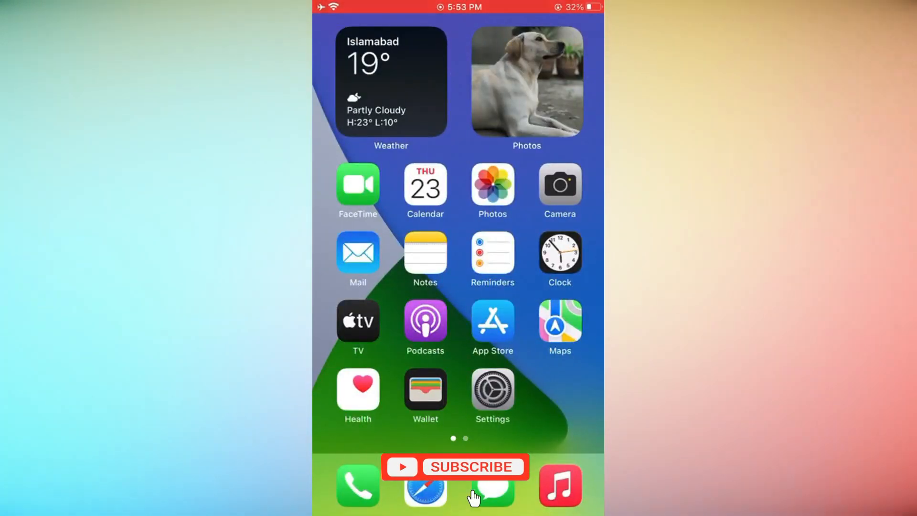